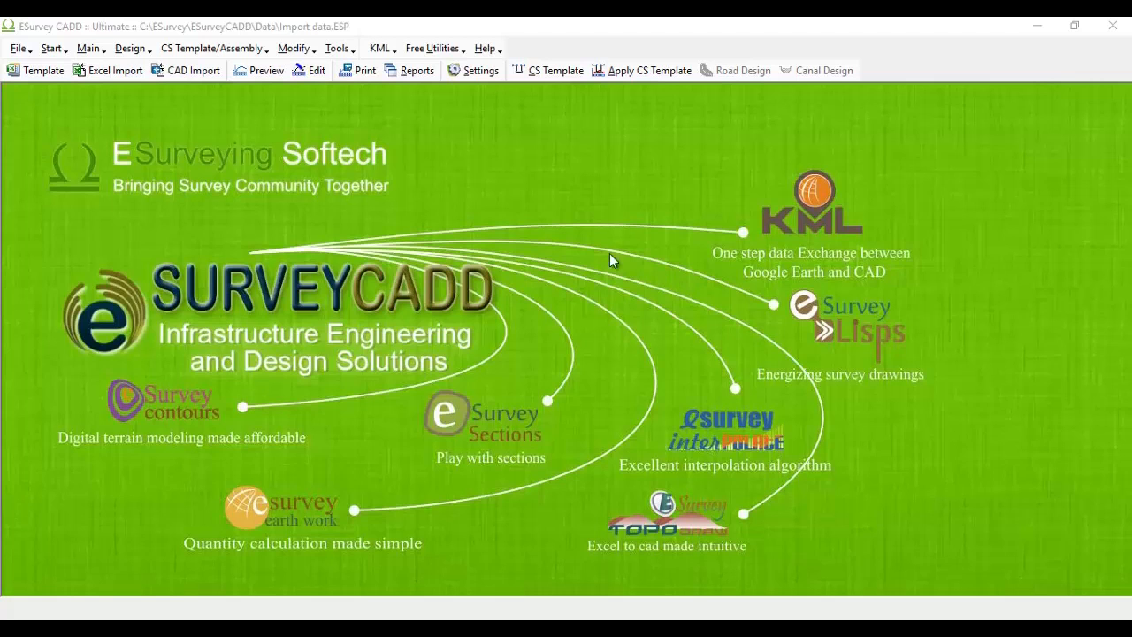
- Preview the cross sections and review Layer 1 data for stations 15, 45 and 60
click(258, 70)
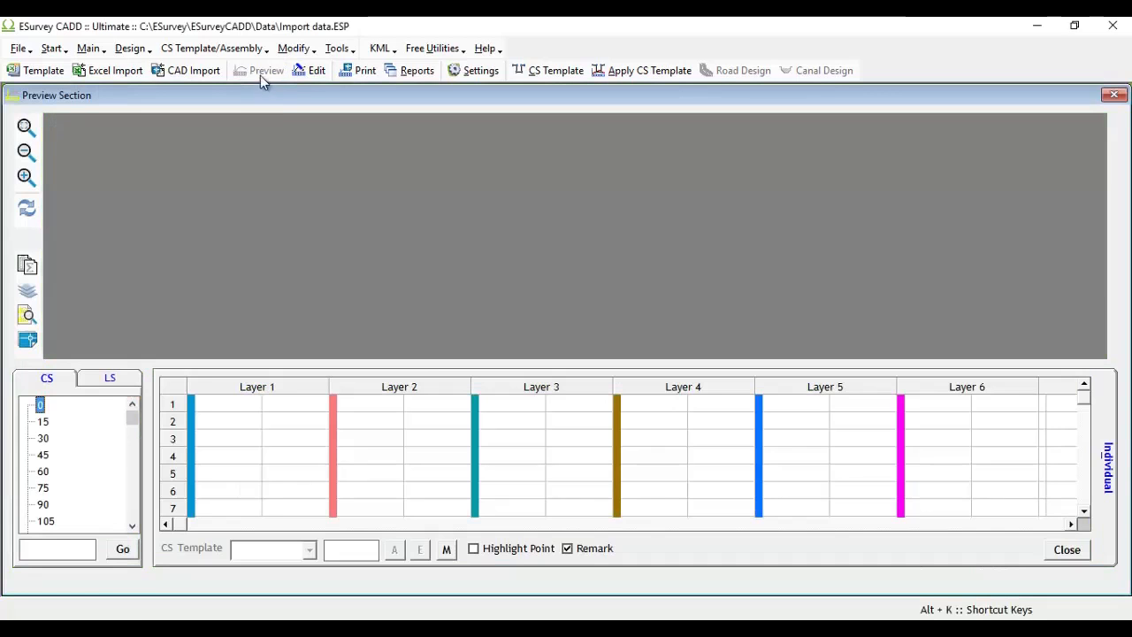
click(42, 421)
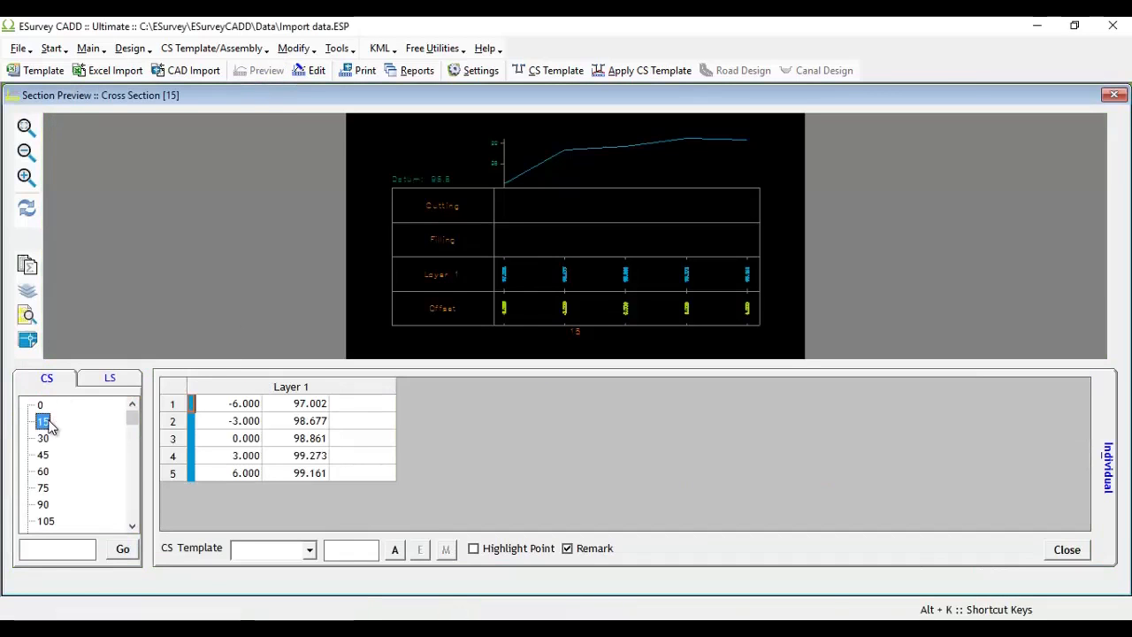
click(42, 453)
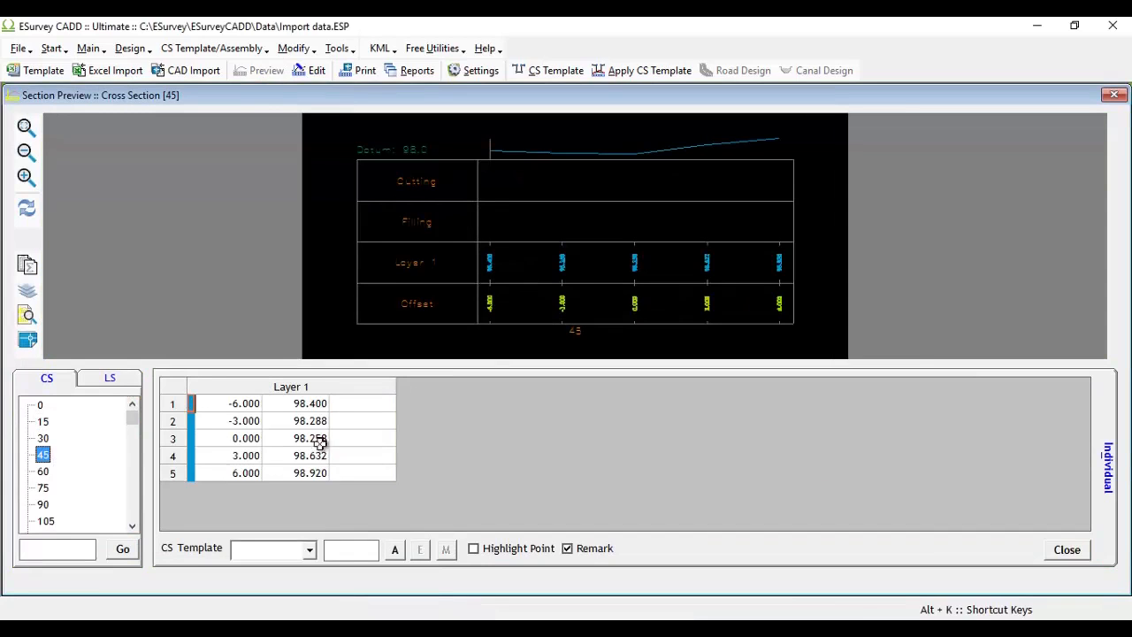
click(43, 471)
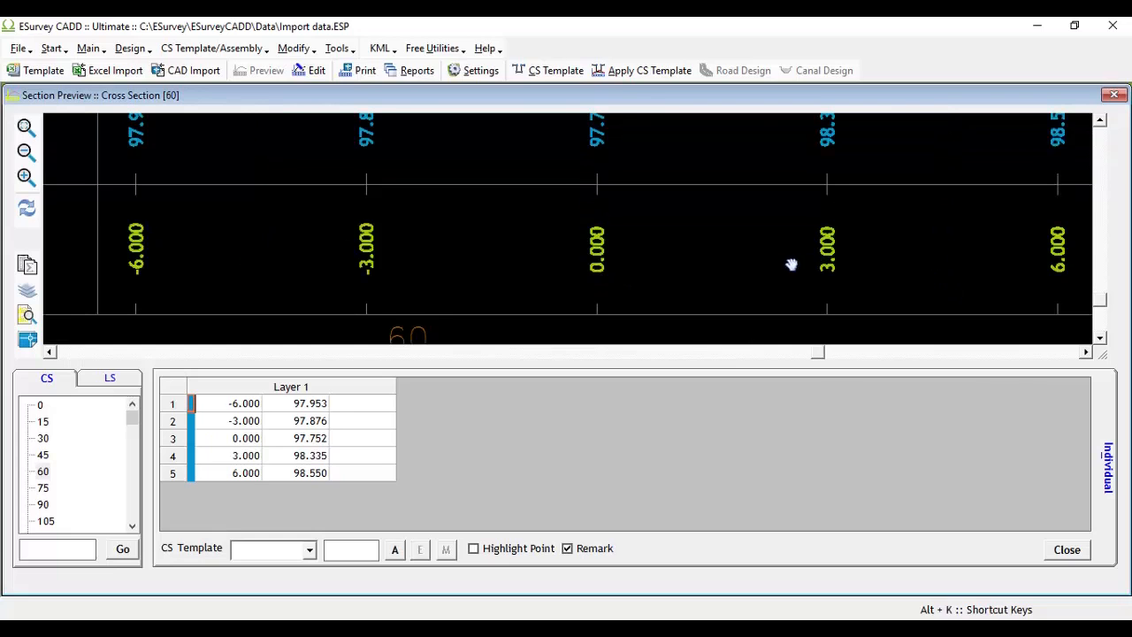
- Review the Layer 1 offsets and elevations of stations 75 and 30
click(26, 127)
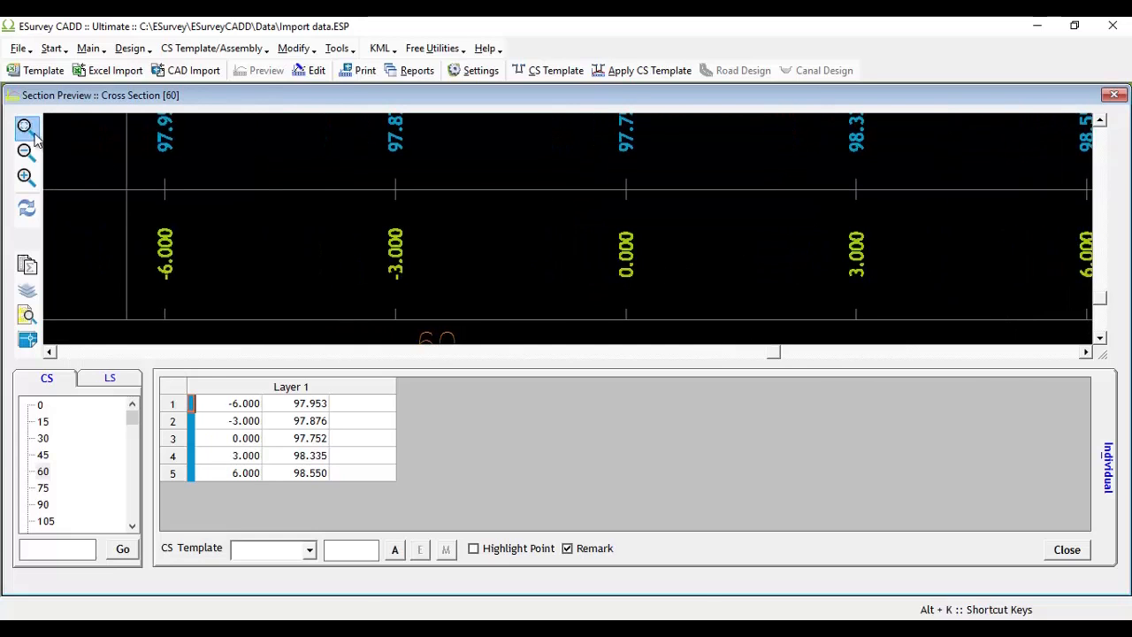
click(42, 487)
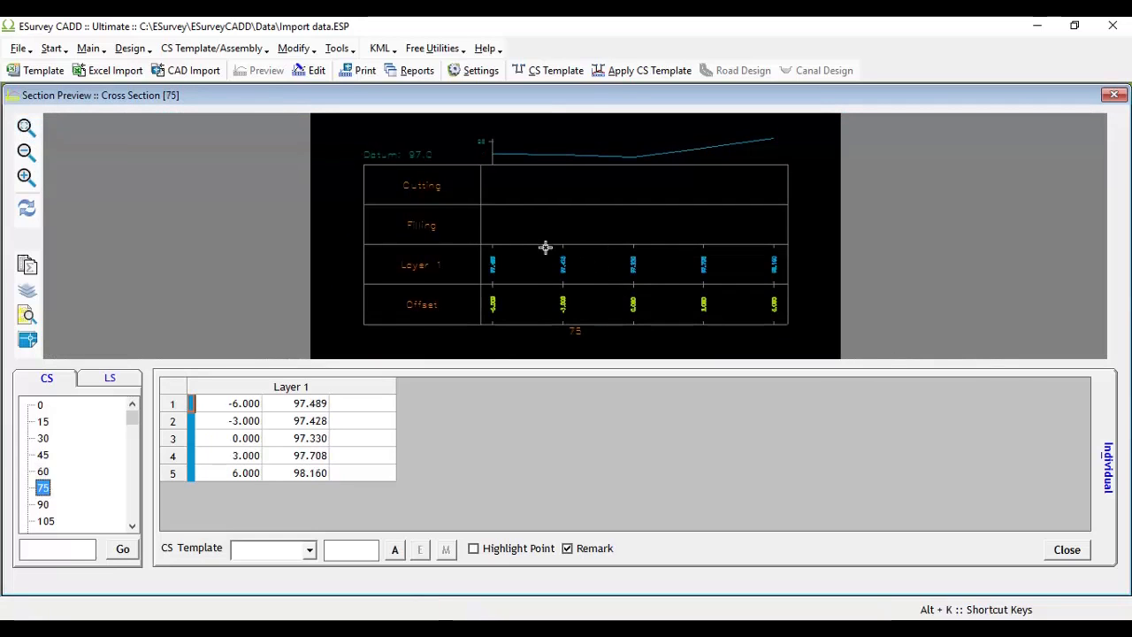
click(42, 438)
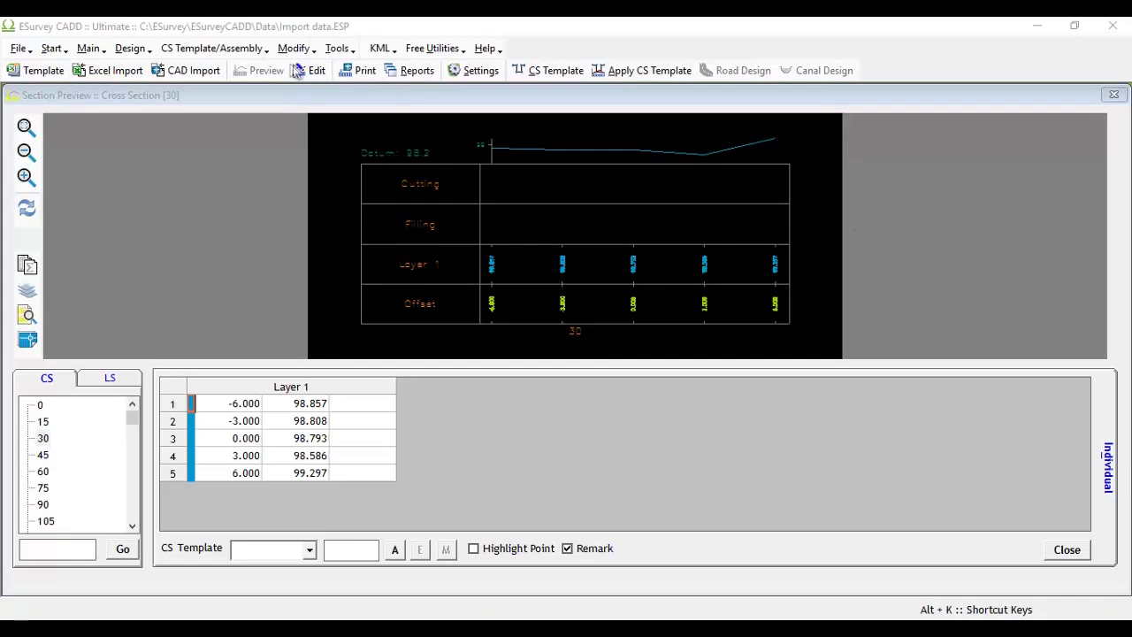
- Bring section 15 into the Modify Section editor and show the Layer 1 interpolation settings at 1.5 interval
click(293, 47)
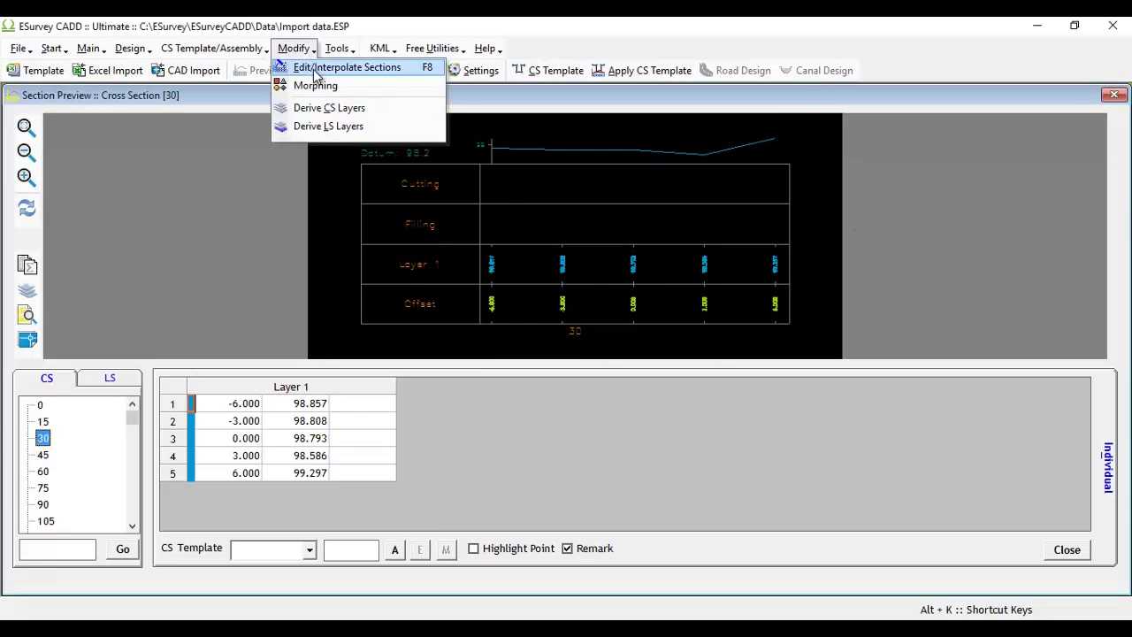
click(348, 68)
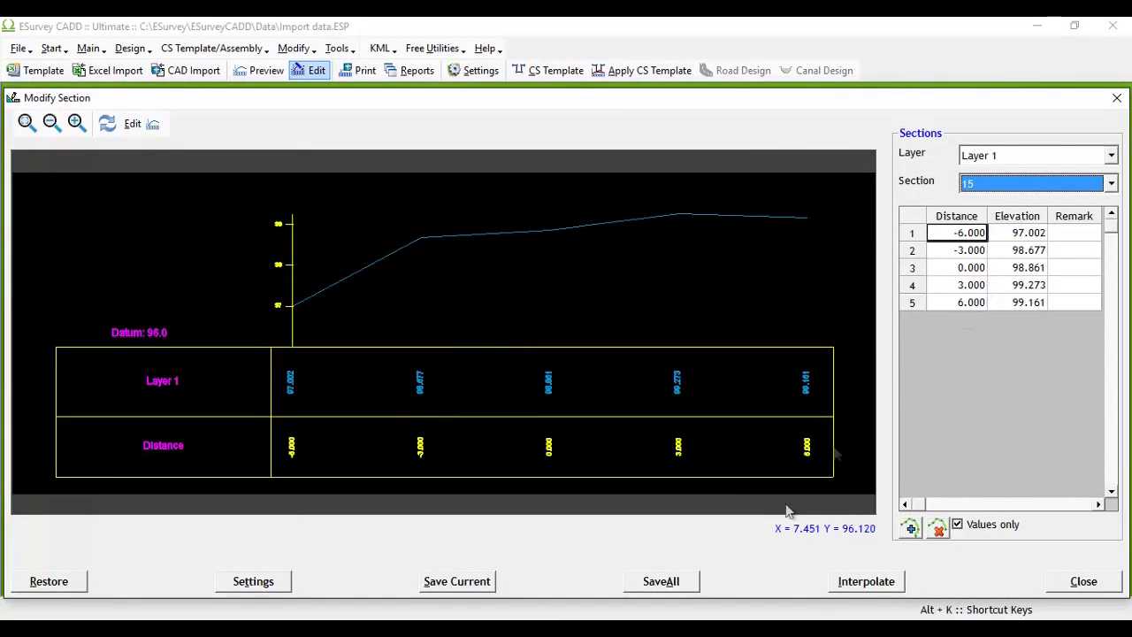
click(865, 581)
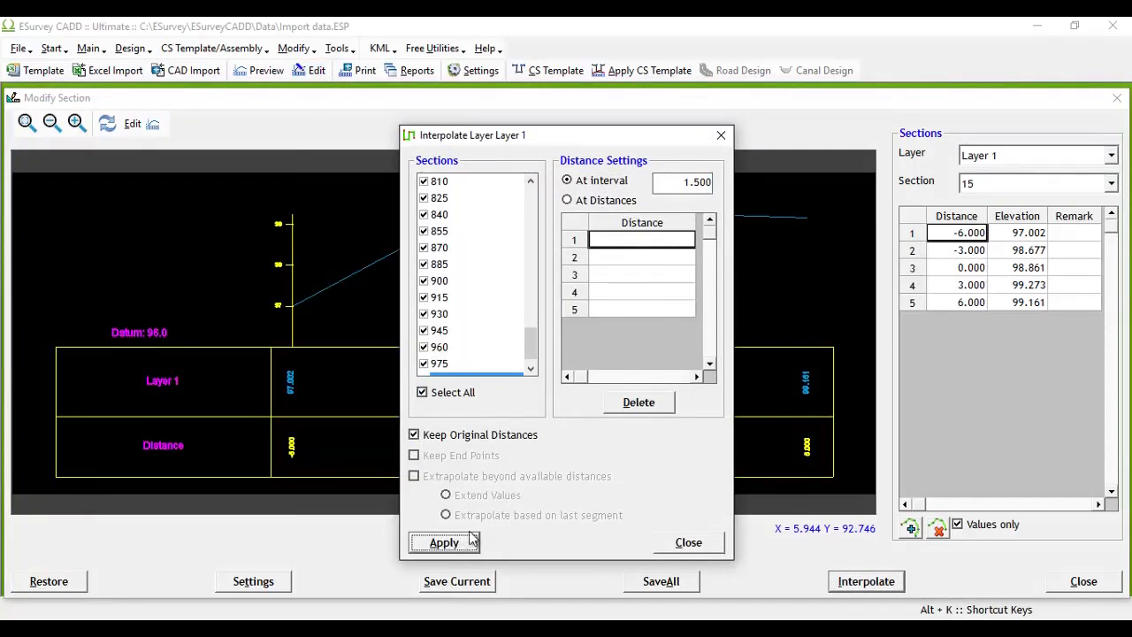
- Apply 1.5-interval Layer 1 interpolation so section 15 lists 13 distance–elevation points
click(444, 542)
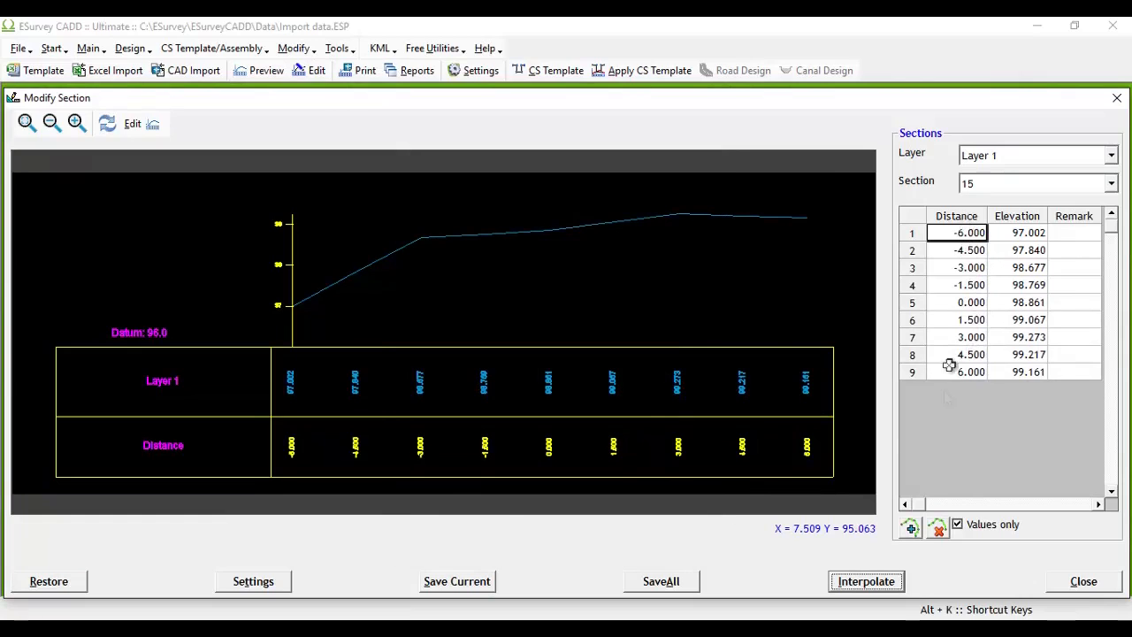
click(866, 581)
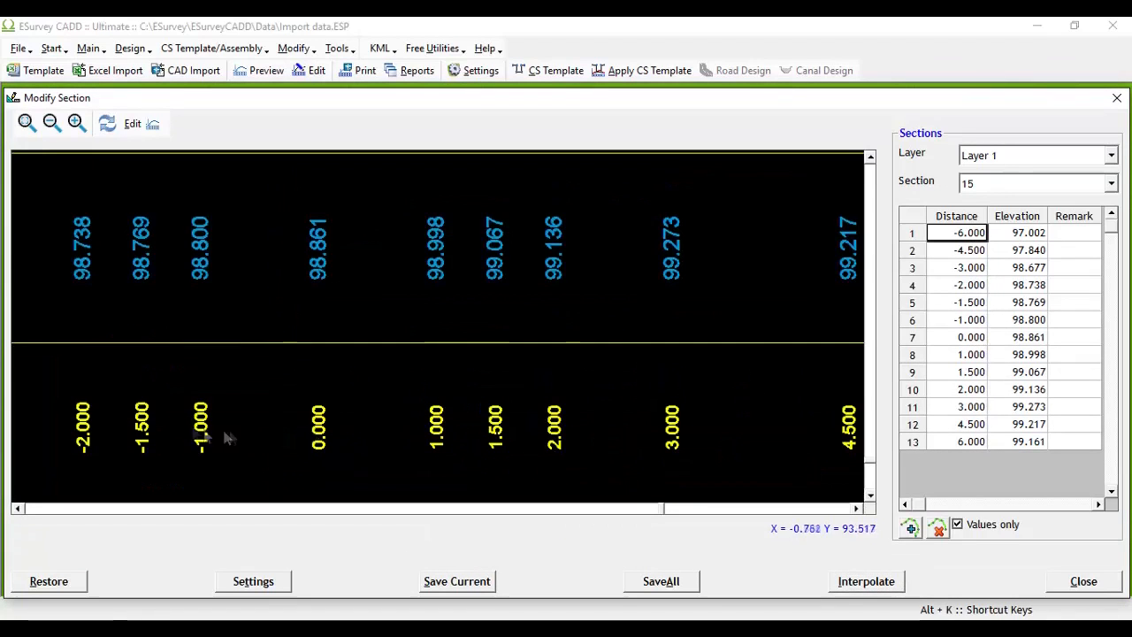
click(866, 581)
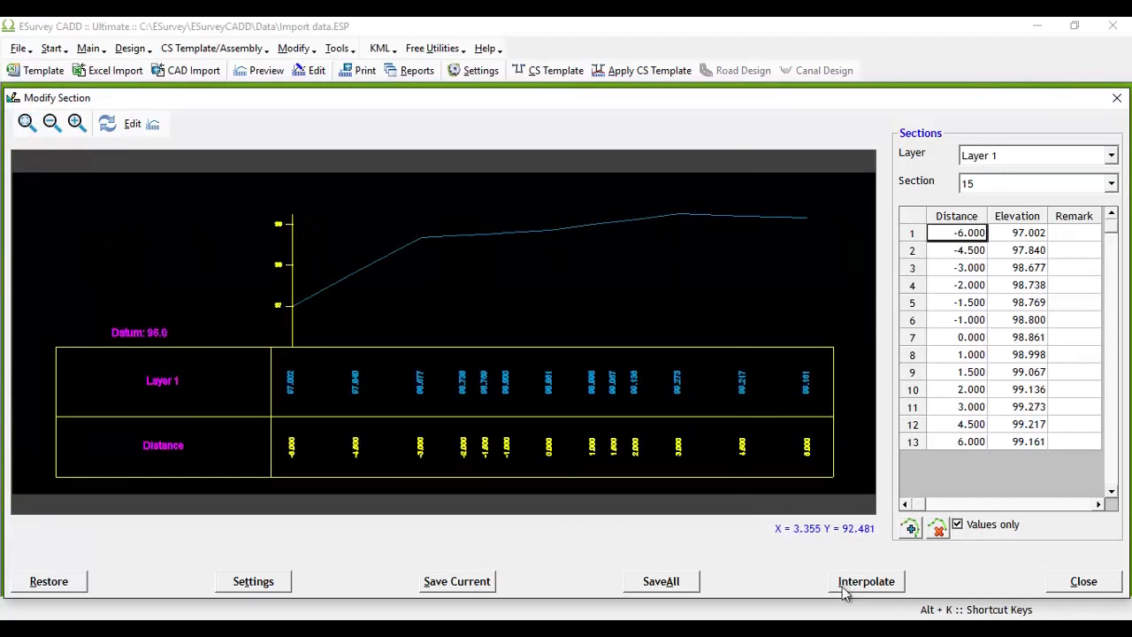
- Interpolate Layer 1 at -10, -8, 8 and 10 with extended end values, then restore the original five points
click(866, 581)
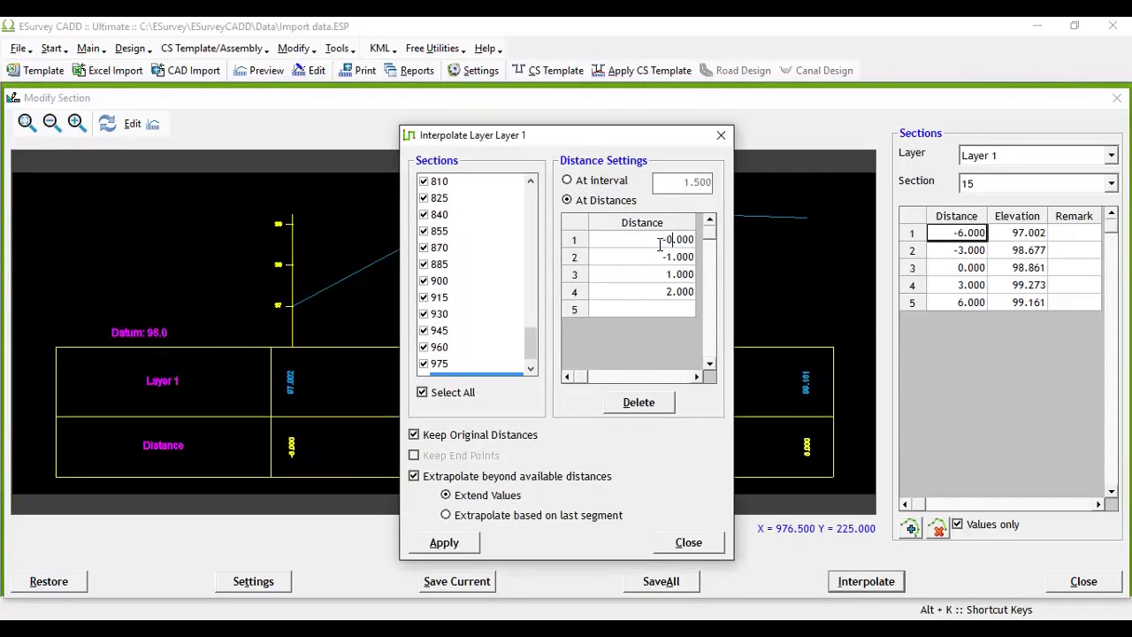
click(676, 257)
text(-8.000)
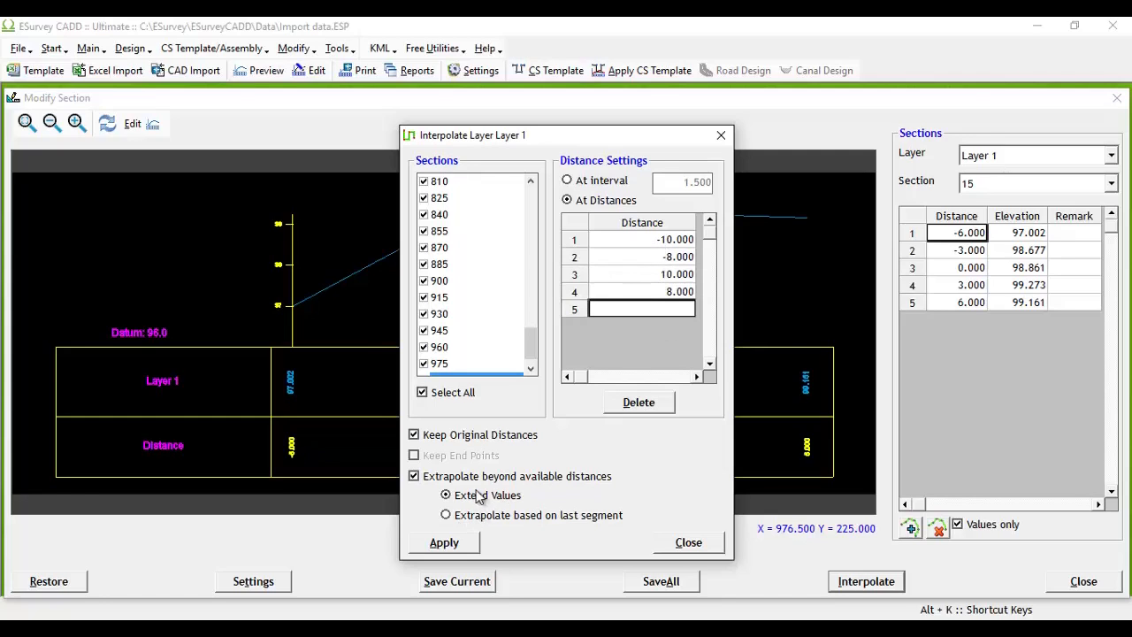
mouse_move(506, 503)
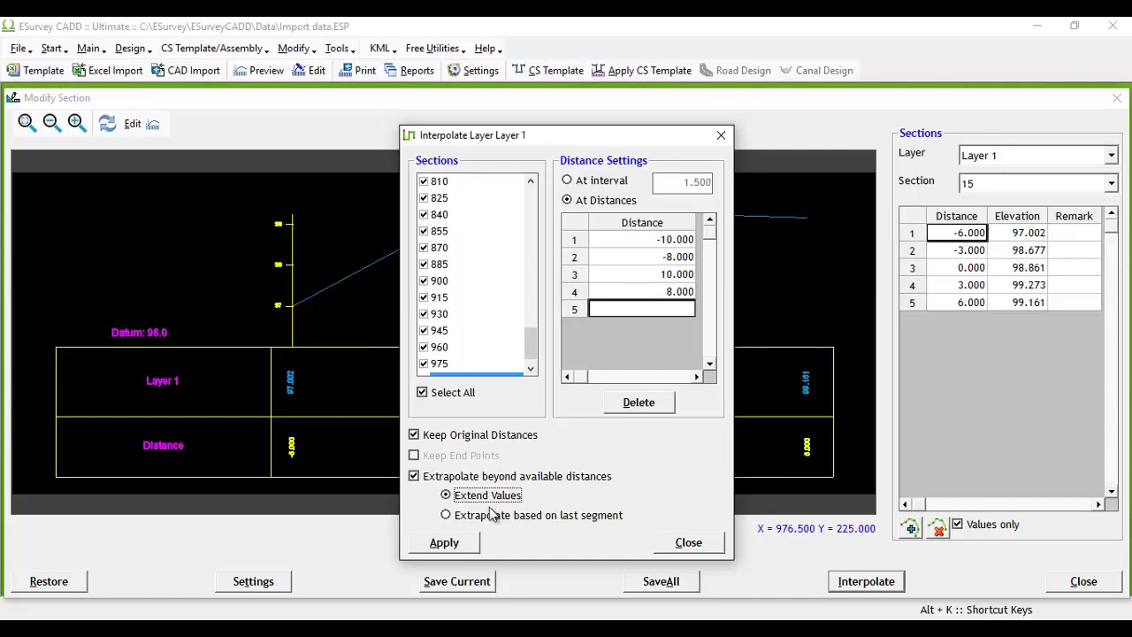
mouse_move(493, 522)
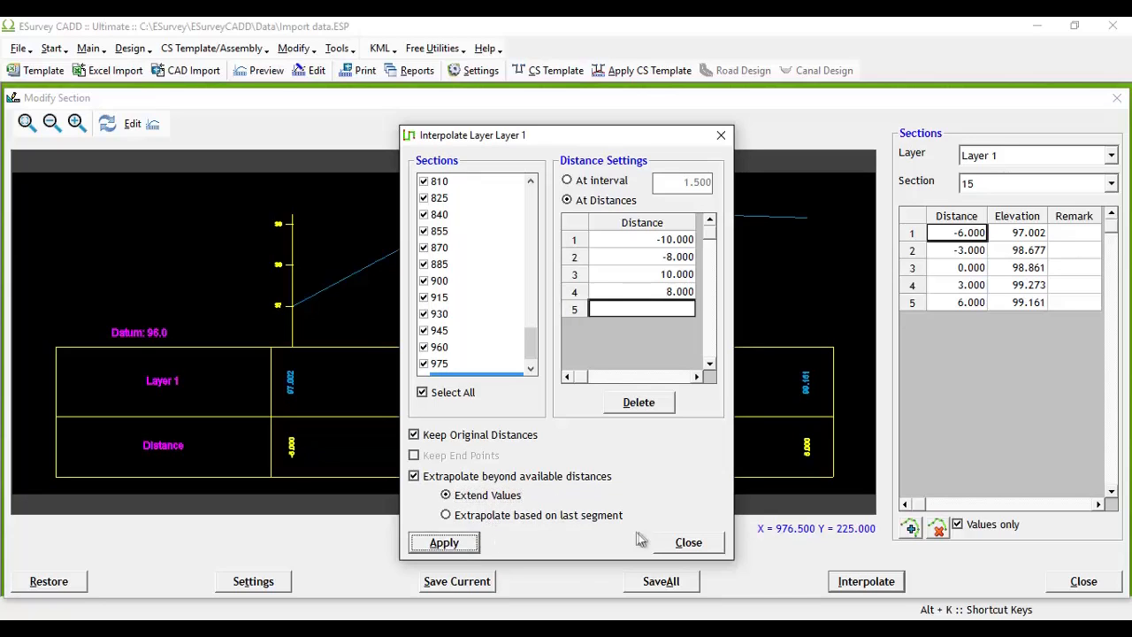
click(443, 542)
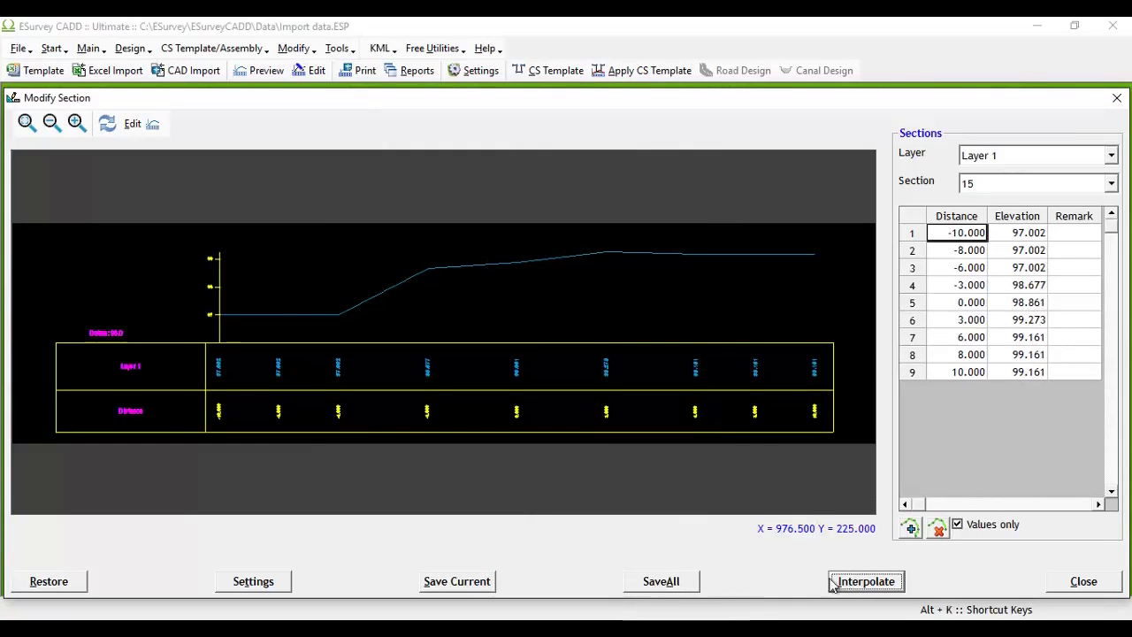
click(866, 581)
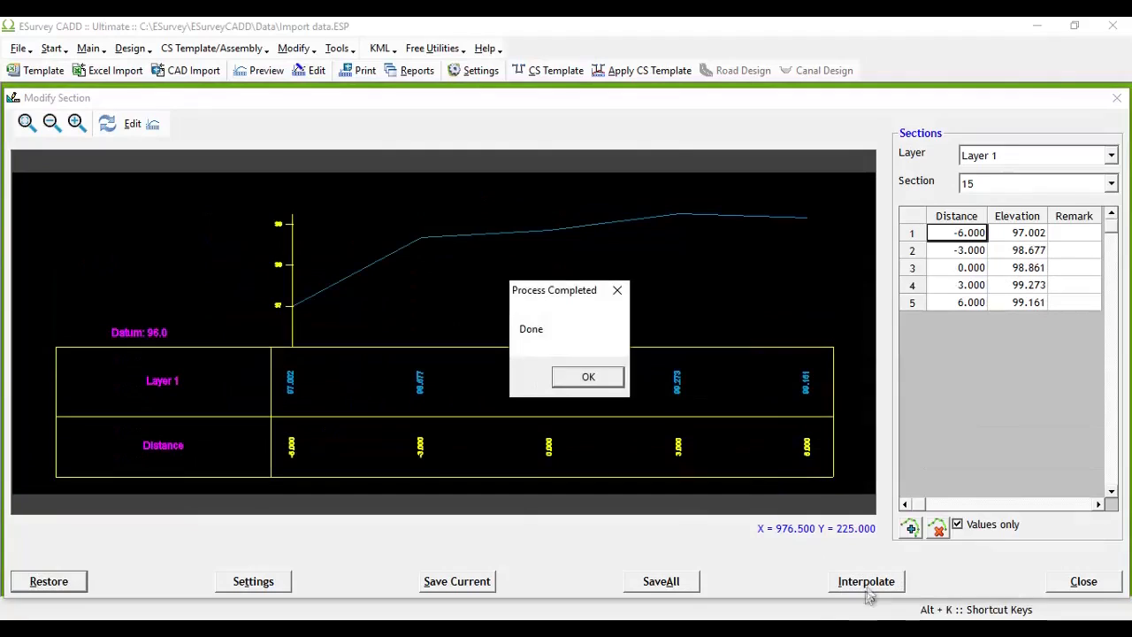
- Extrapolate from the last segment, discard the result, and set the dialog back to Extend Values
click(588, 376)
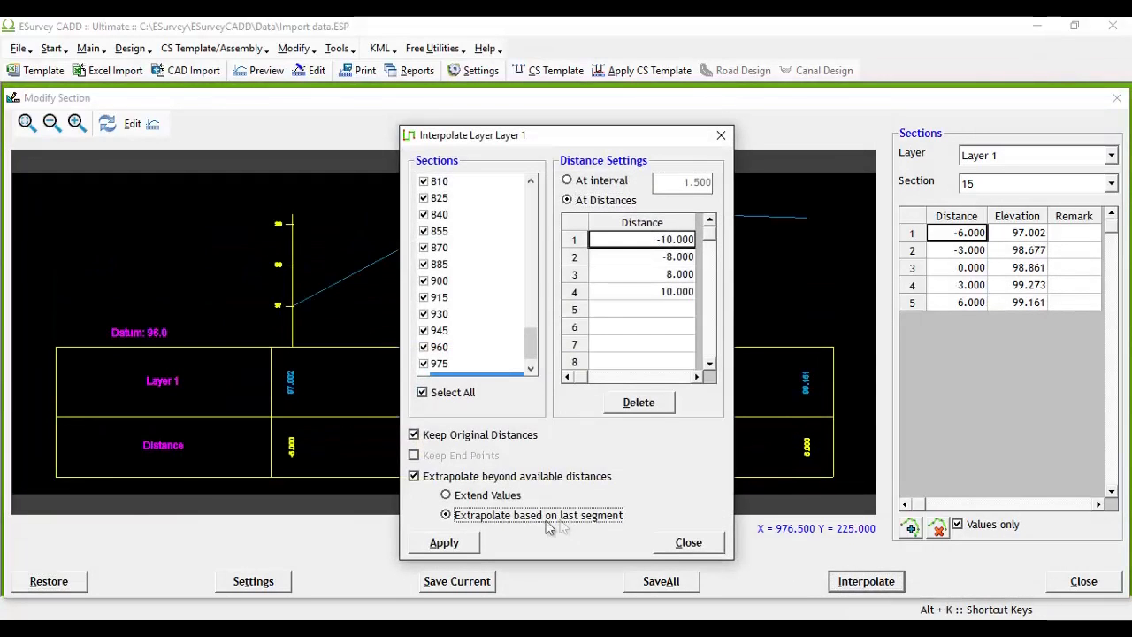
click(443, 542)
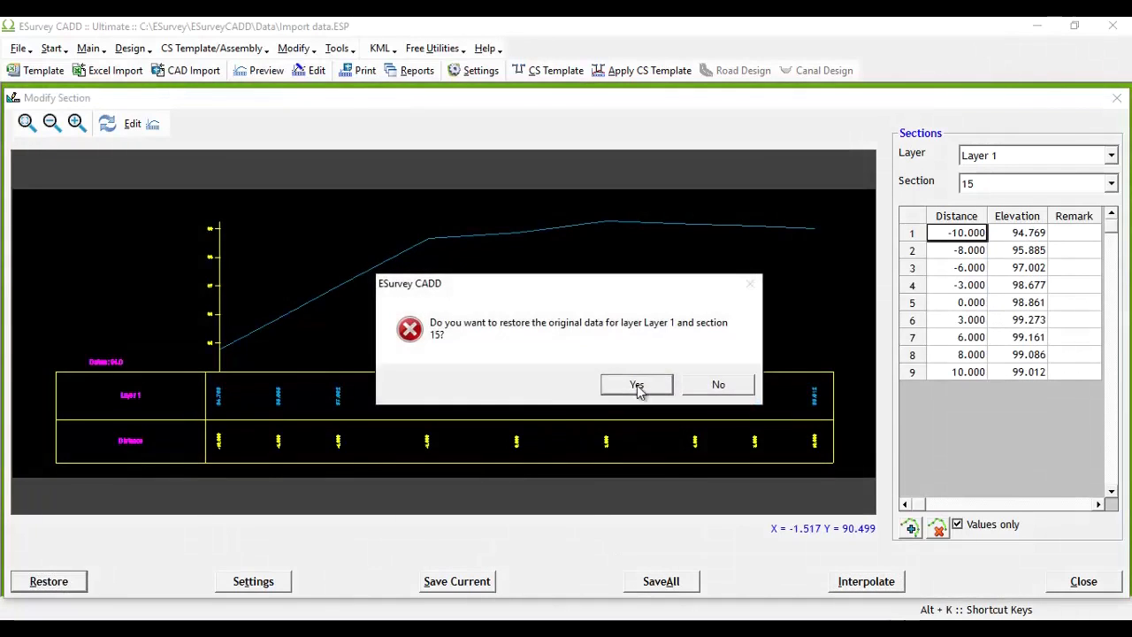
click(636, 385)
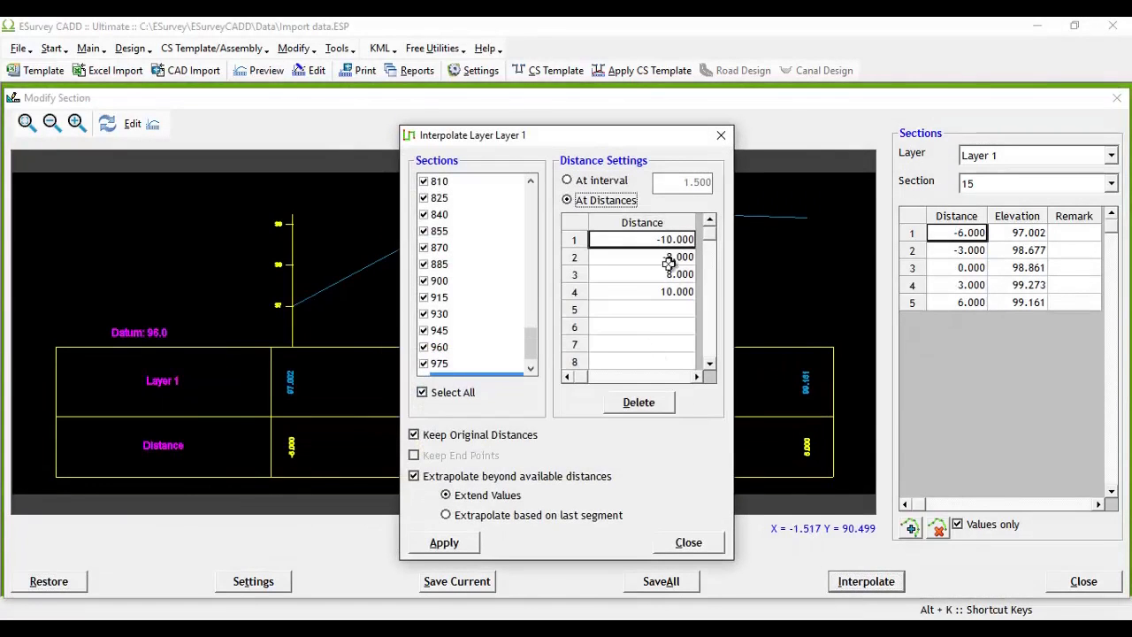
click(446, 515)
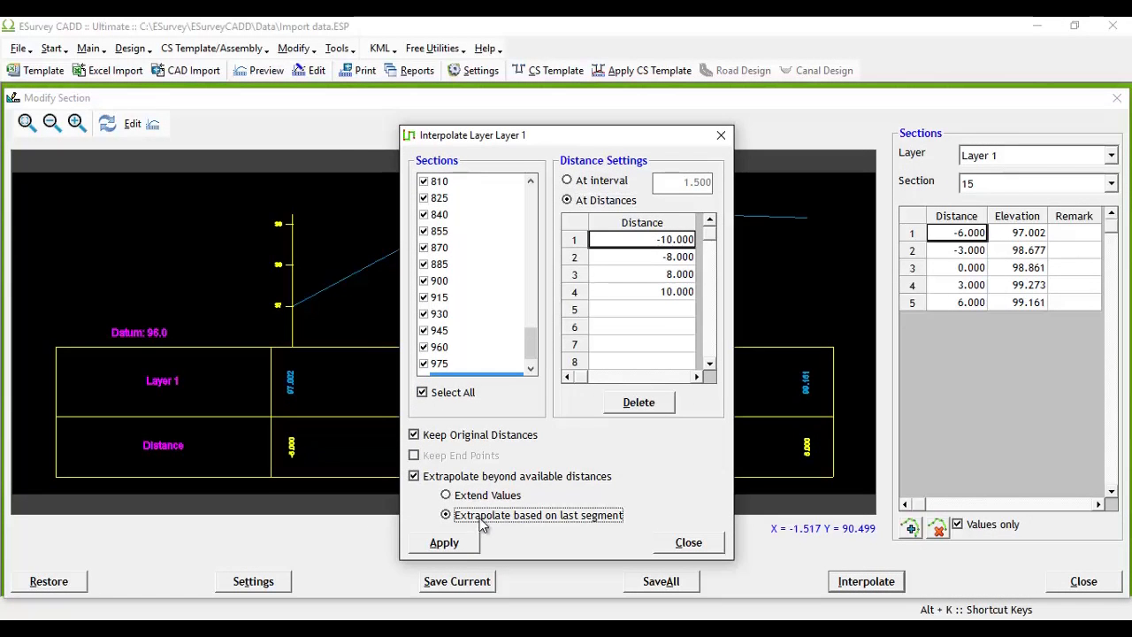
click(446, 494)
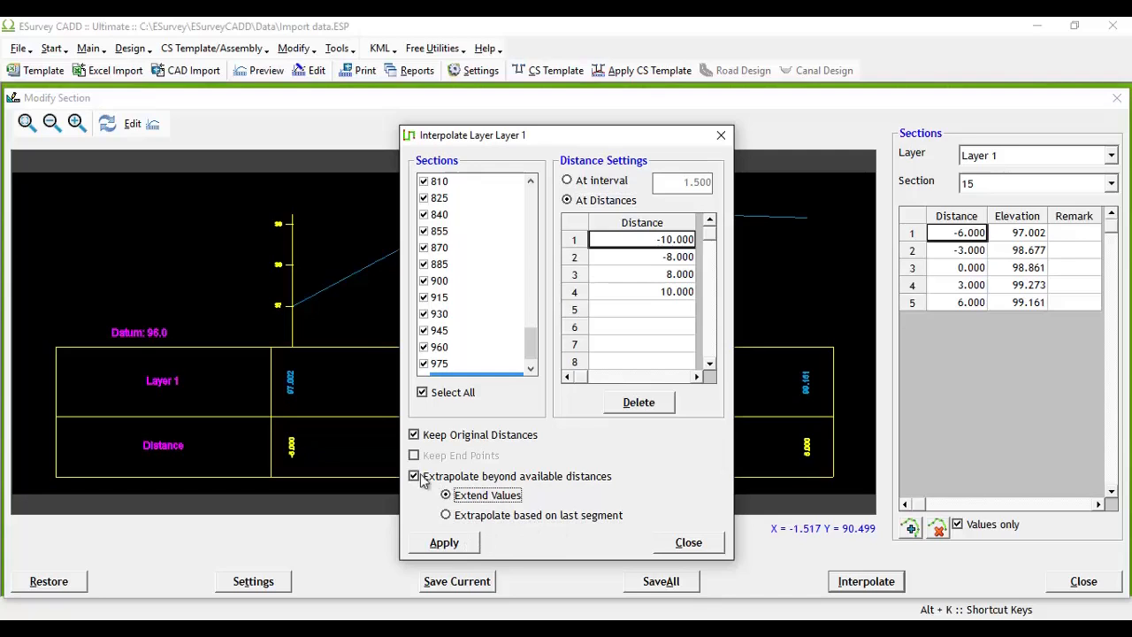
- Interpolate Layer 1 at -2.000 and 2.000 without extrapolation, giving section 15 seven points
click(414, 475)
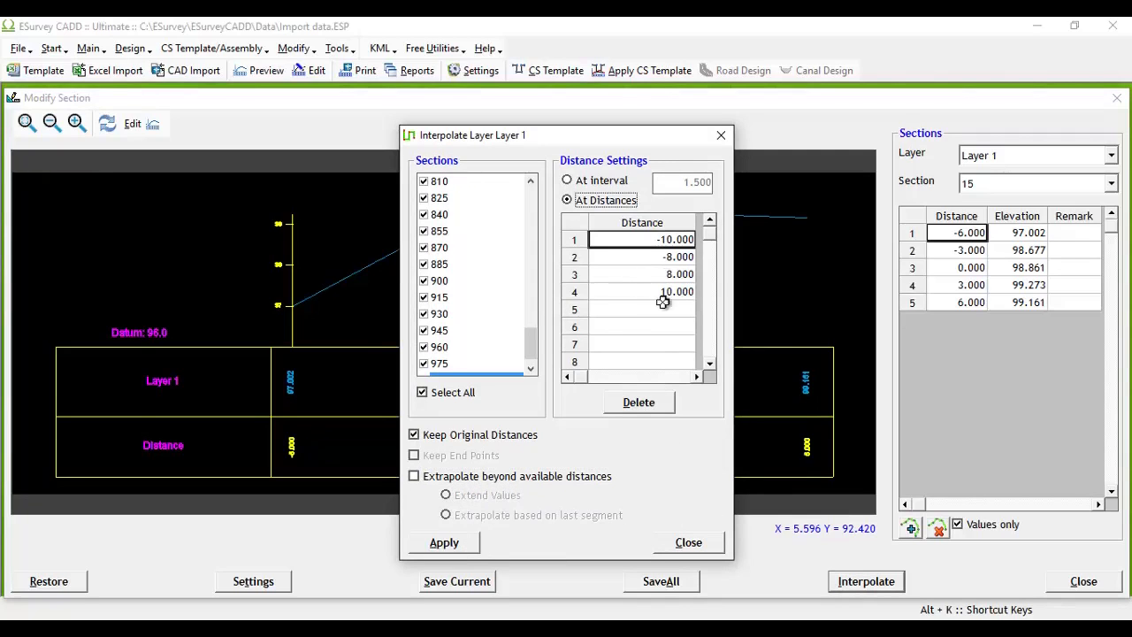
click(641, 309)
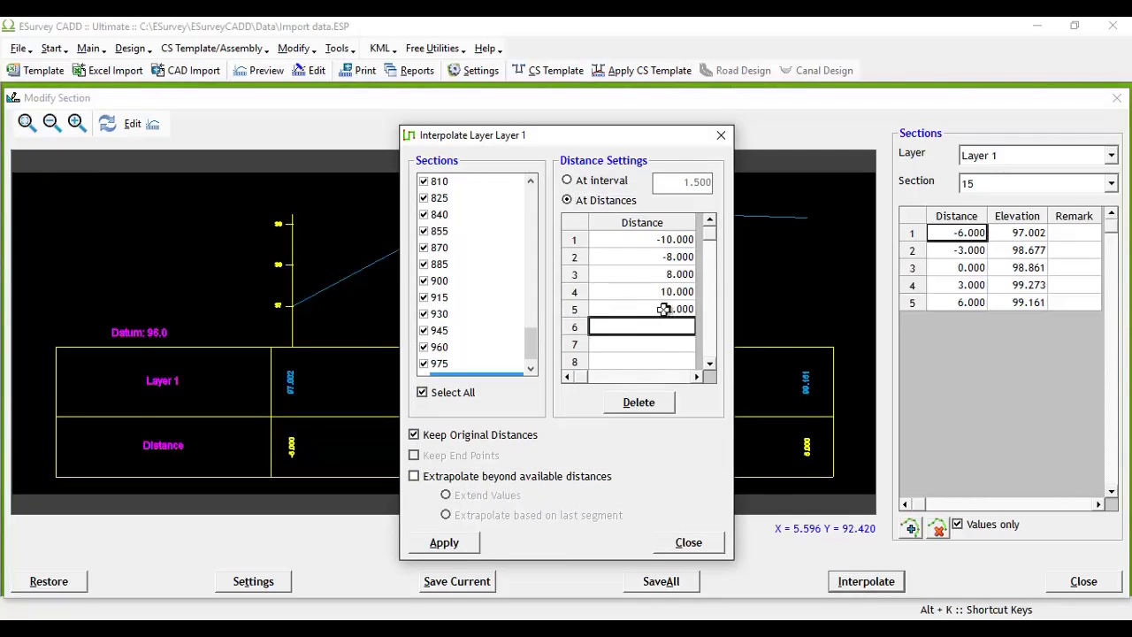
text(2.000)
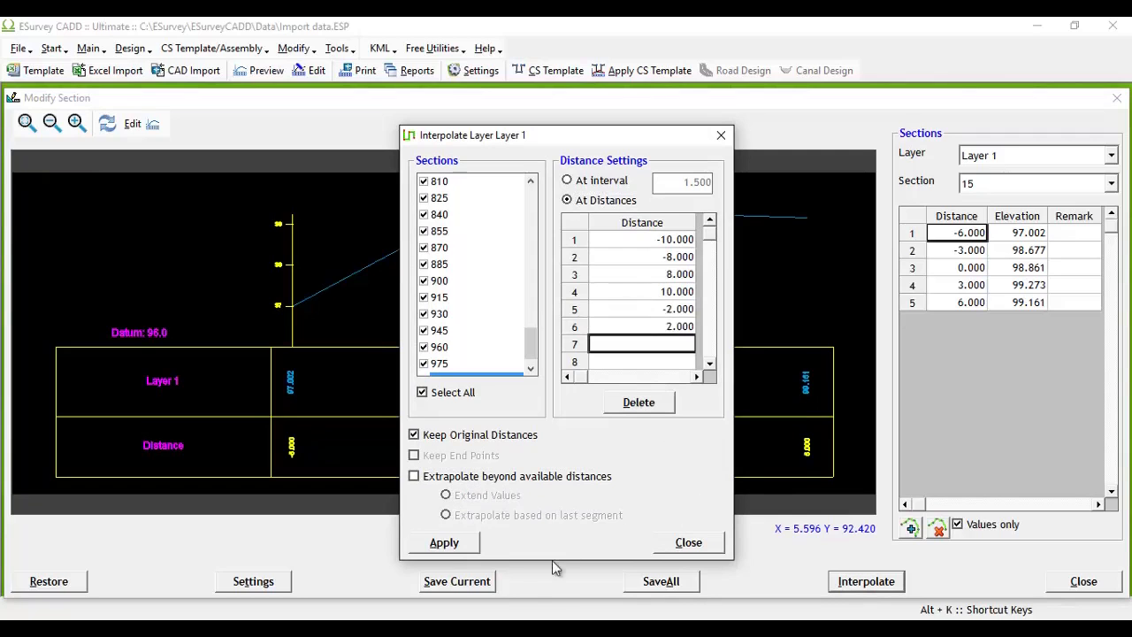
click(443, 542)
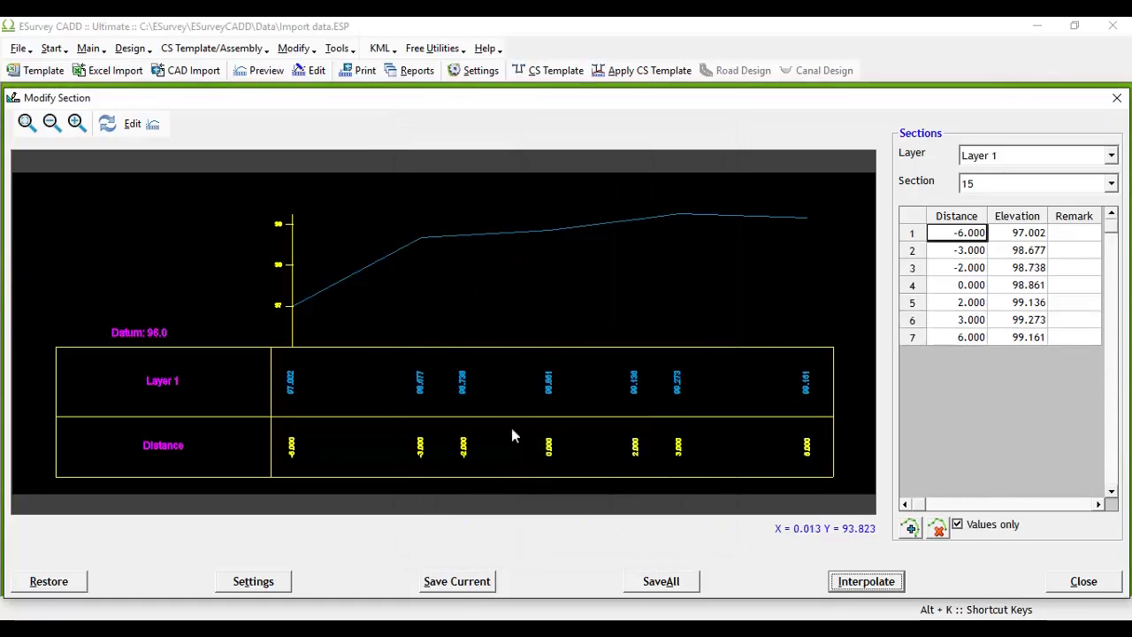
- Check the section labels, then SaveAll the modified sections and confirm
click(27, 122)
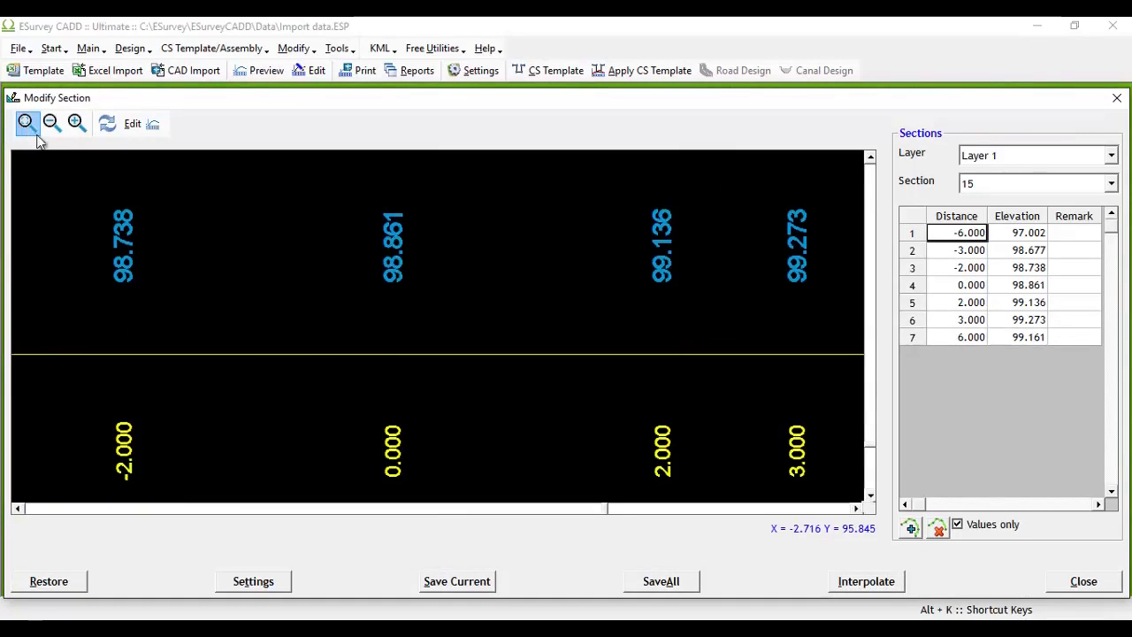
click(26, 122)
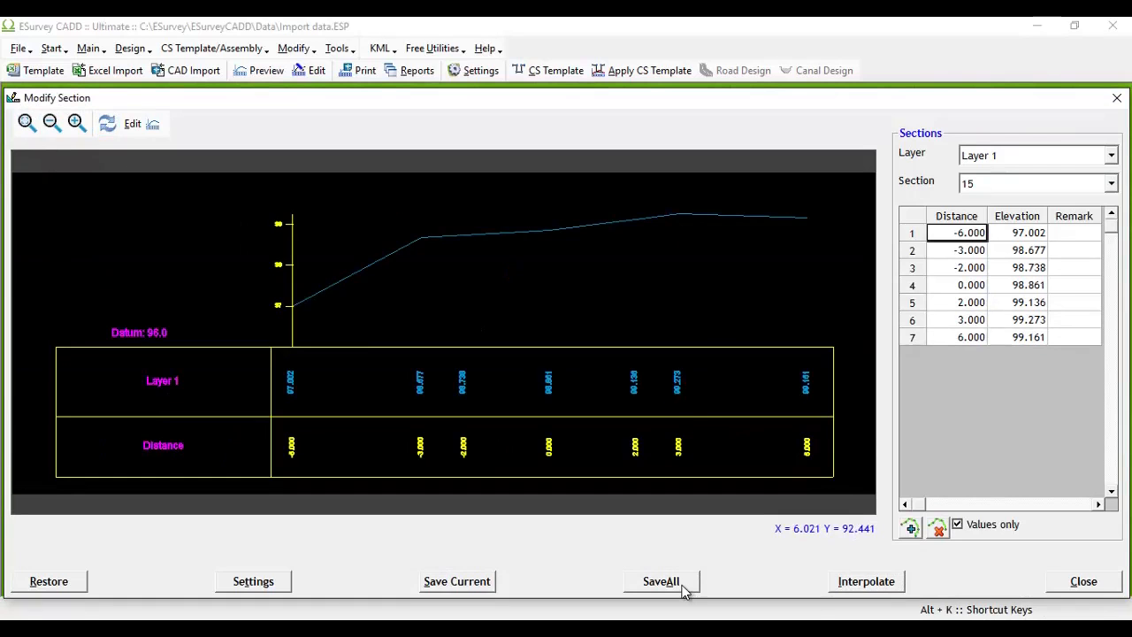
click(660, 581)
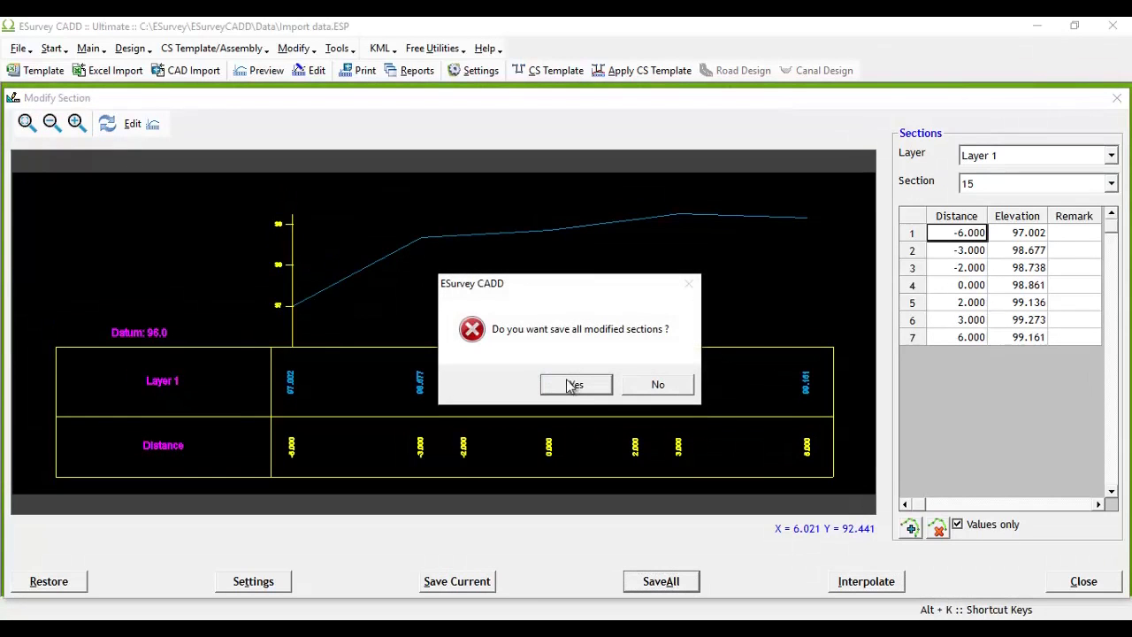
click(575, 383)
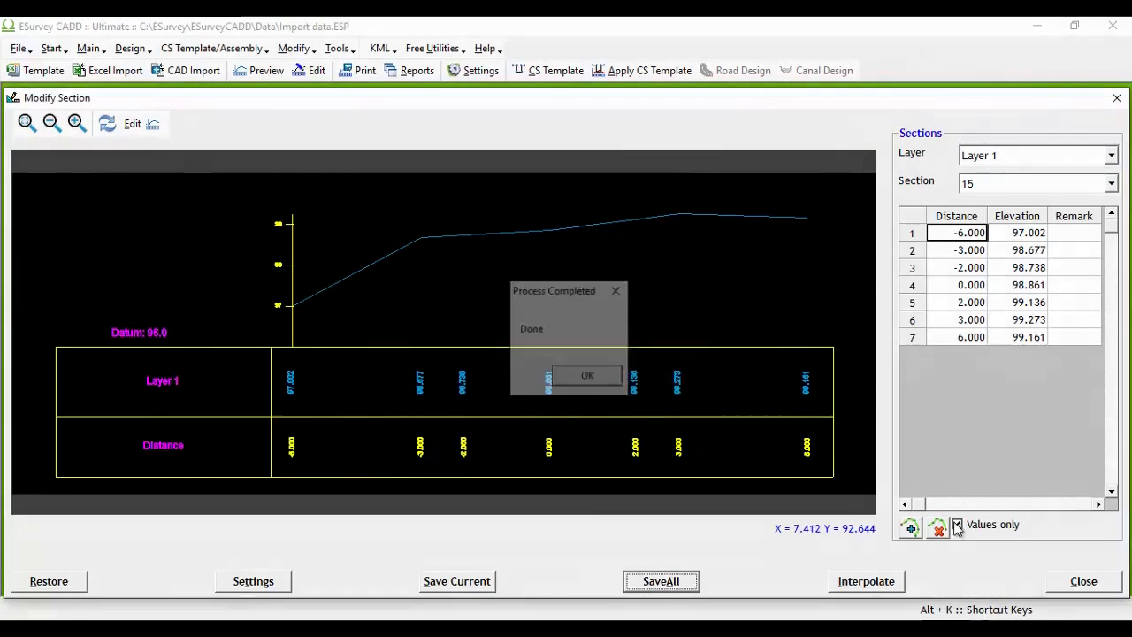